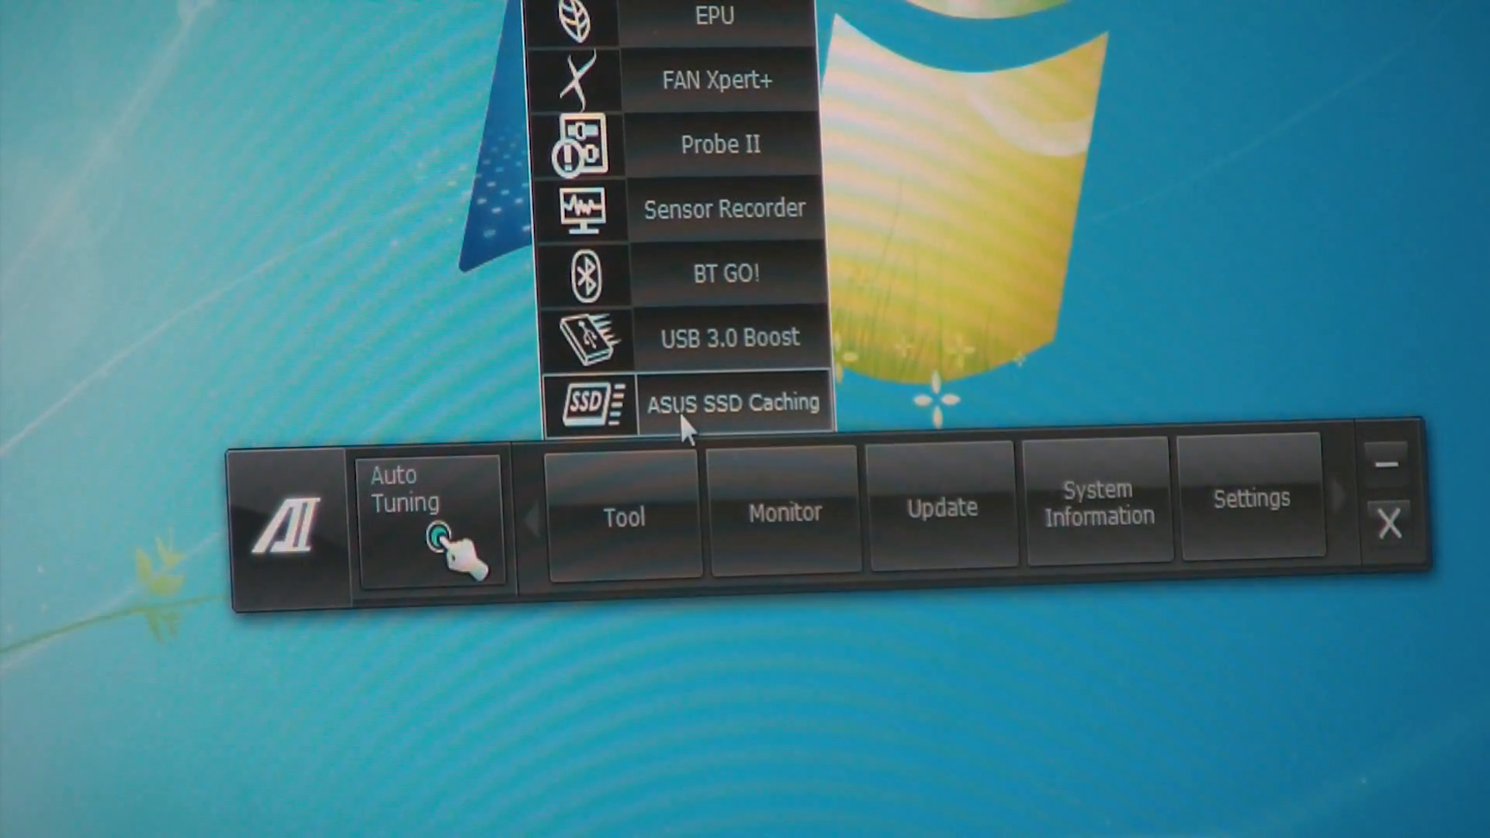
Launch ASUS SSD Caching from the Tool menu, listing the WDC drive and Corsair SSD.
{"action": "left_click", "coordinate": [730, 402]}
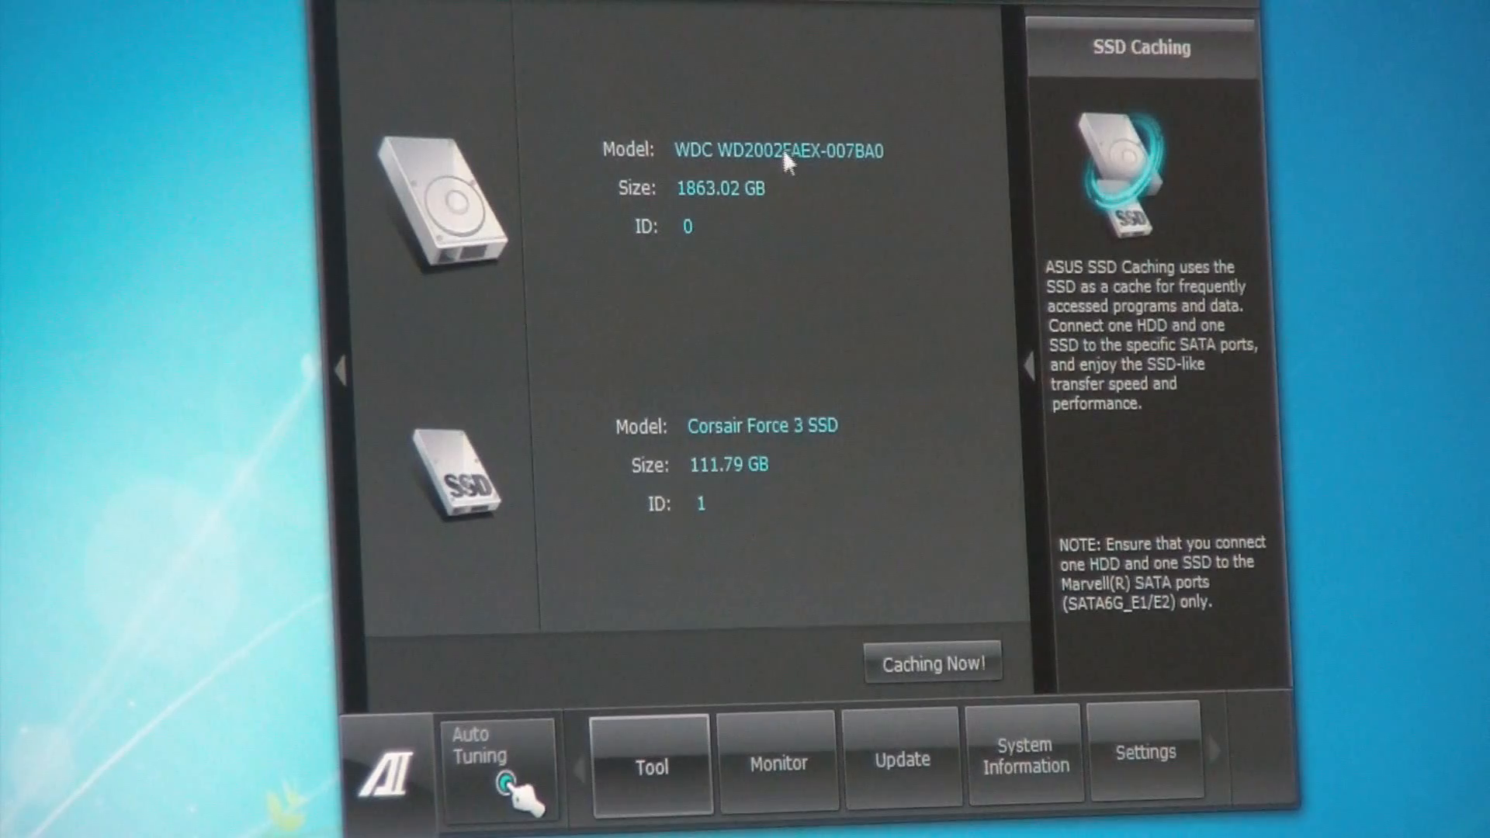
{"action": "mouse_move", "coordinate": [694, 375]}
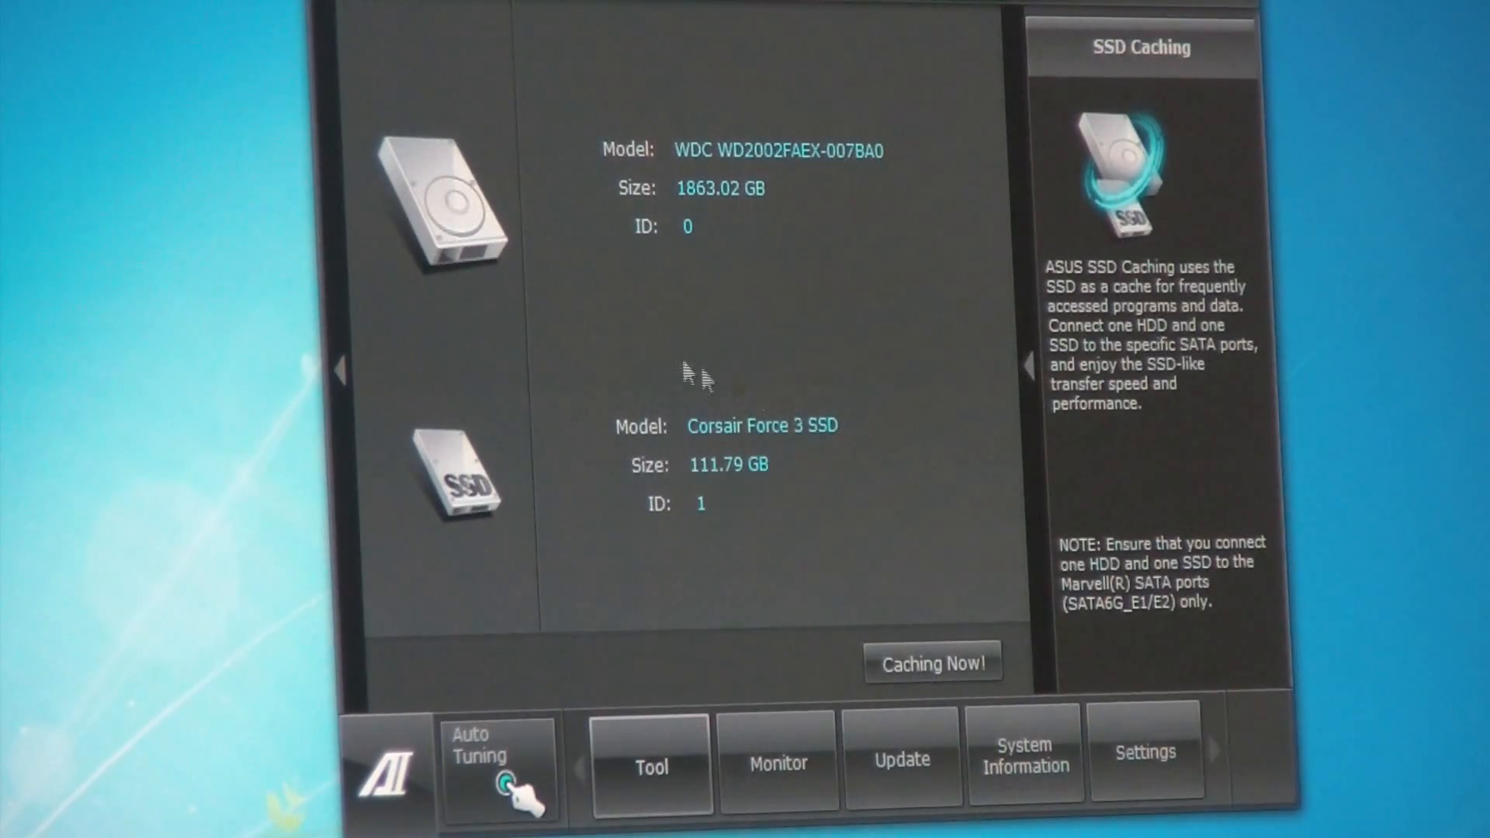
{"action": "mouse_move", "coordinate": [727, 409]}
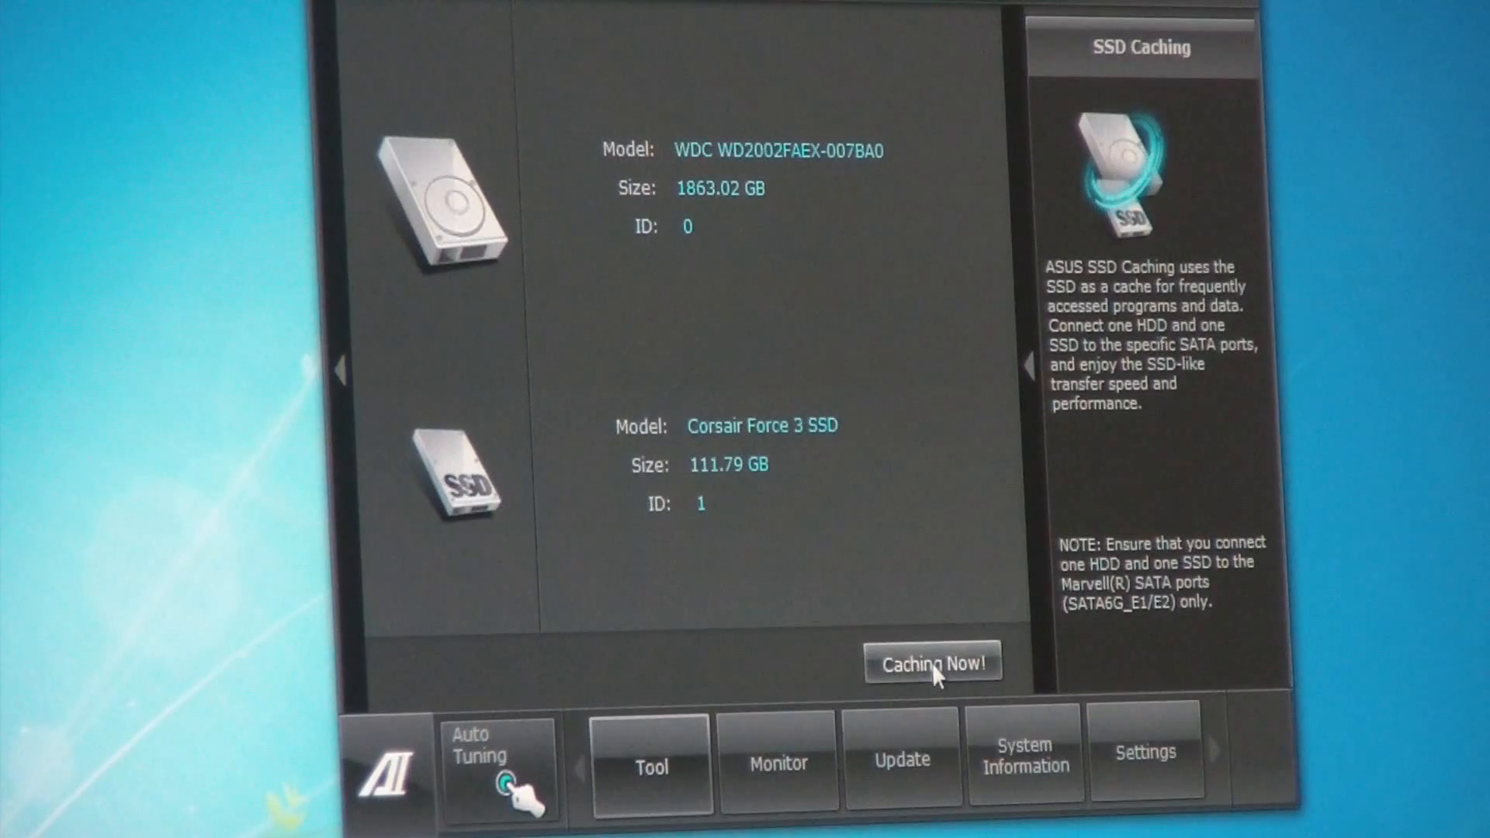
Start caching via Caching Now! and accept the warning that the Corsair SSD will be erased.
{"action": "left_click", "coordinate": [933, 662]}
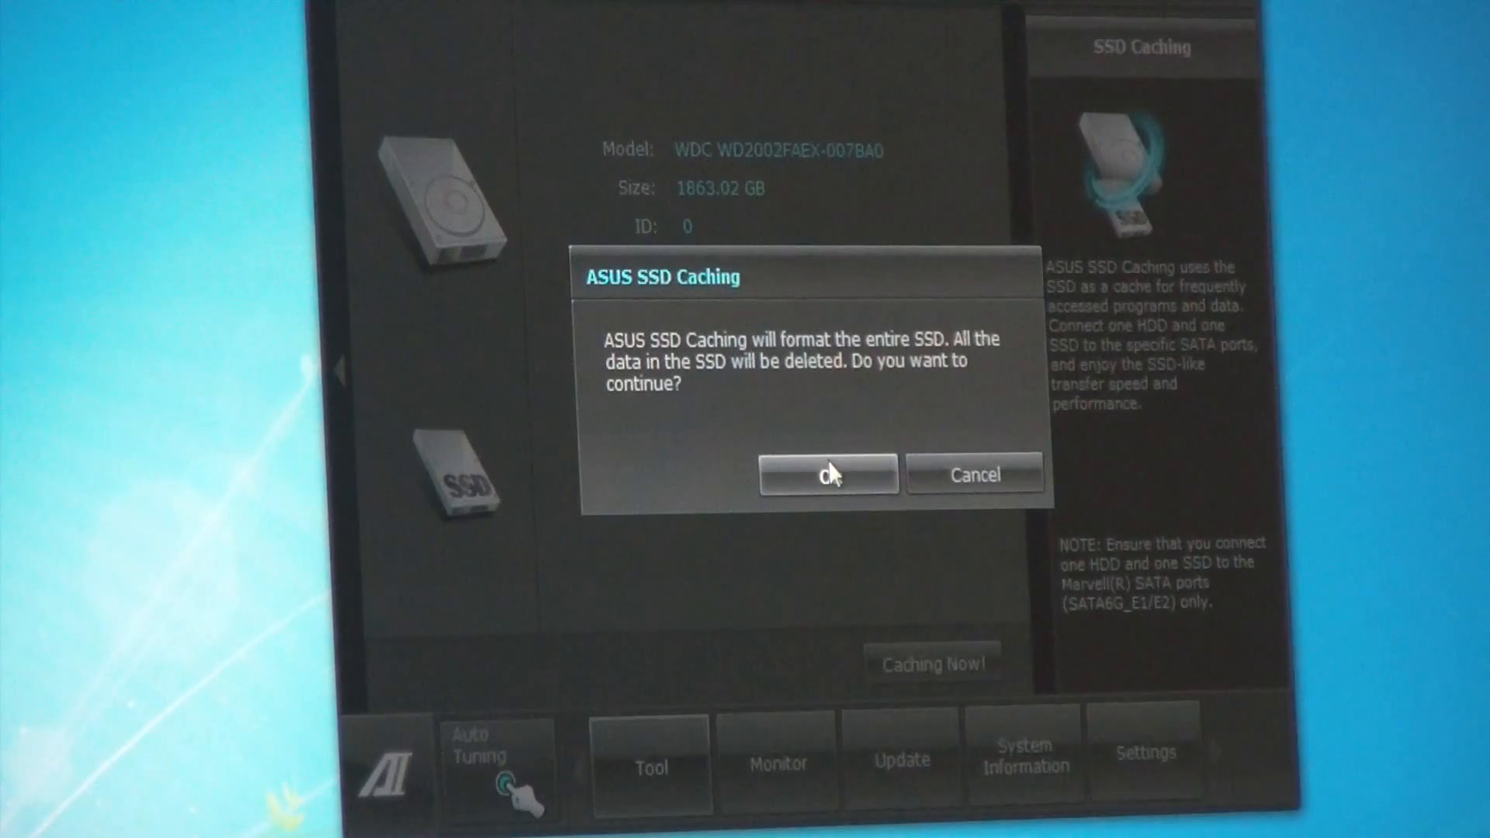
{"action": "left_click", "coordinate": [829, 475]}
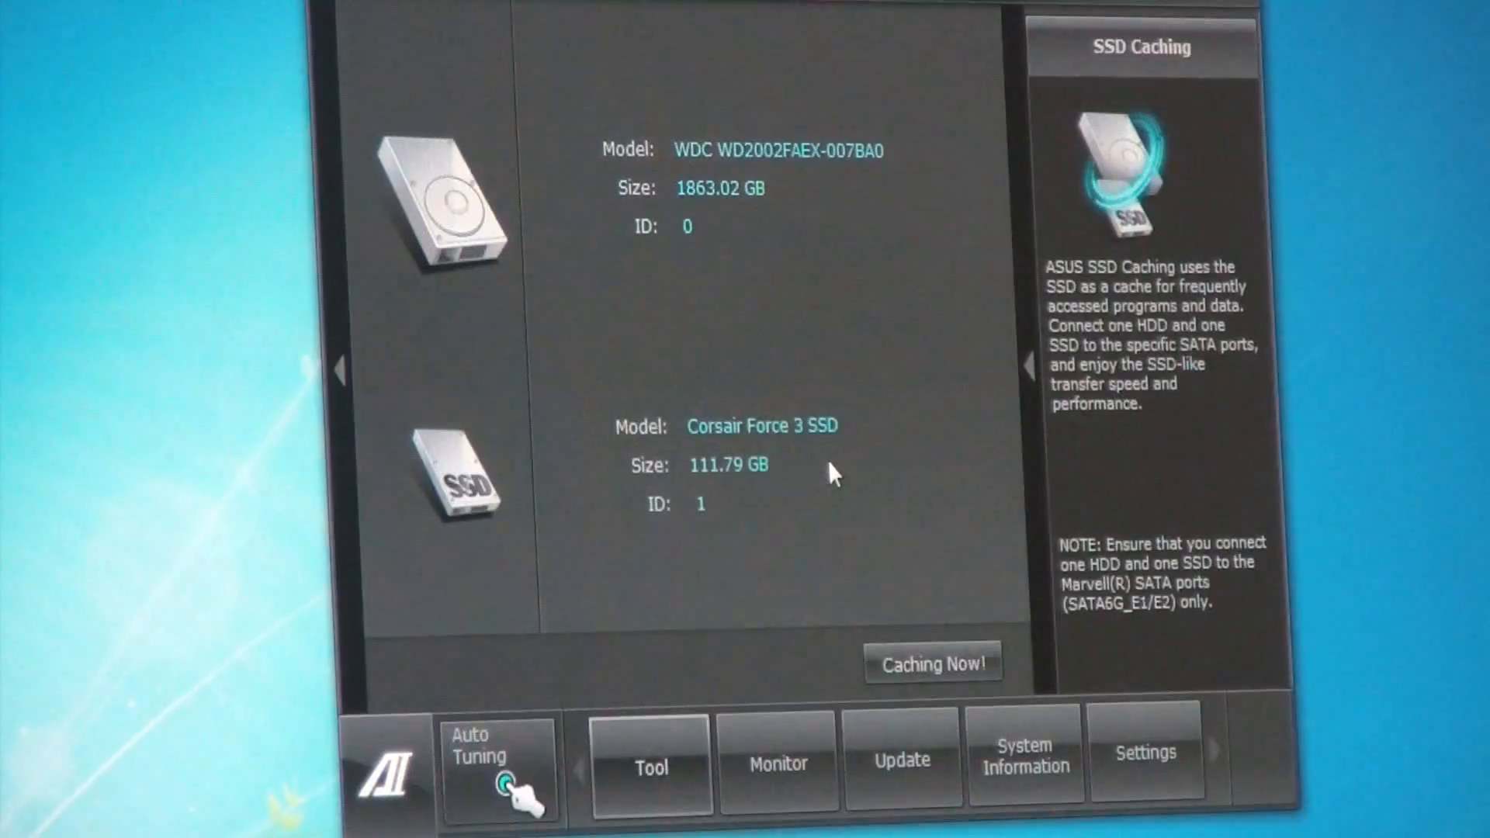